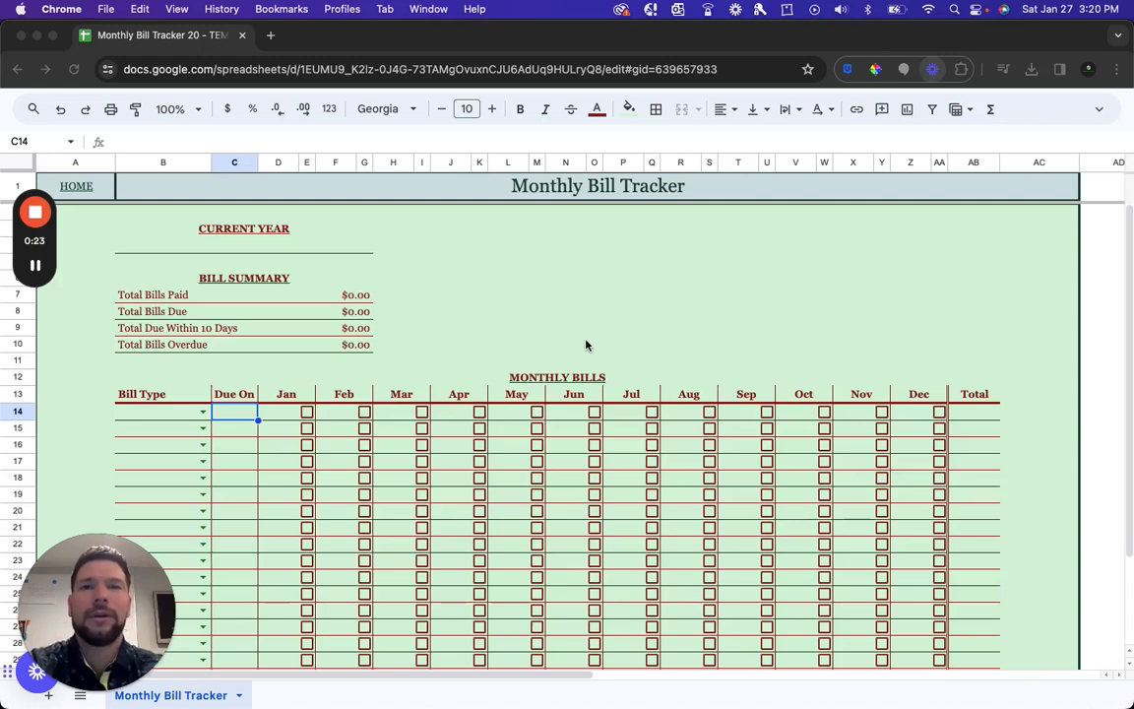
{"action": "mouse_move", "coordinate": [567, 334]}
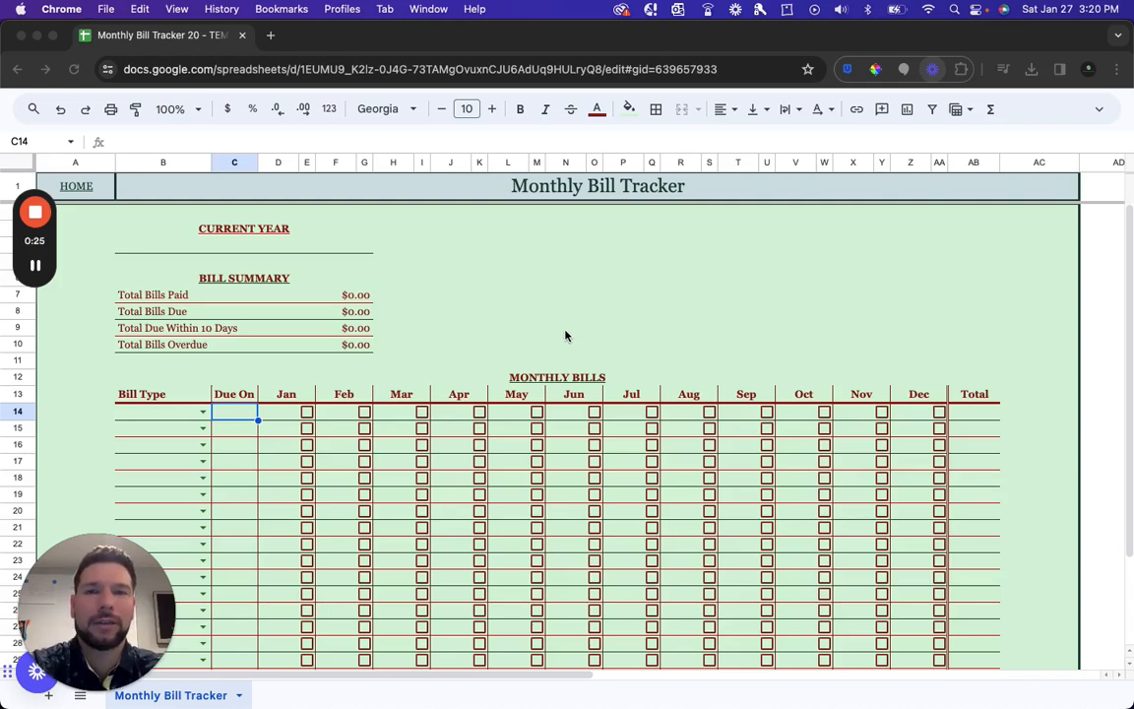
{"action": "mouse_move", "coordinate": [561, 323]}
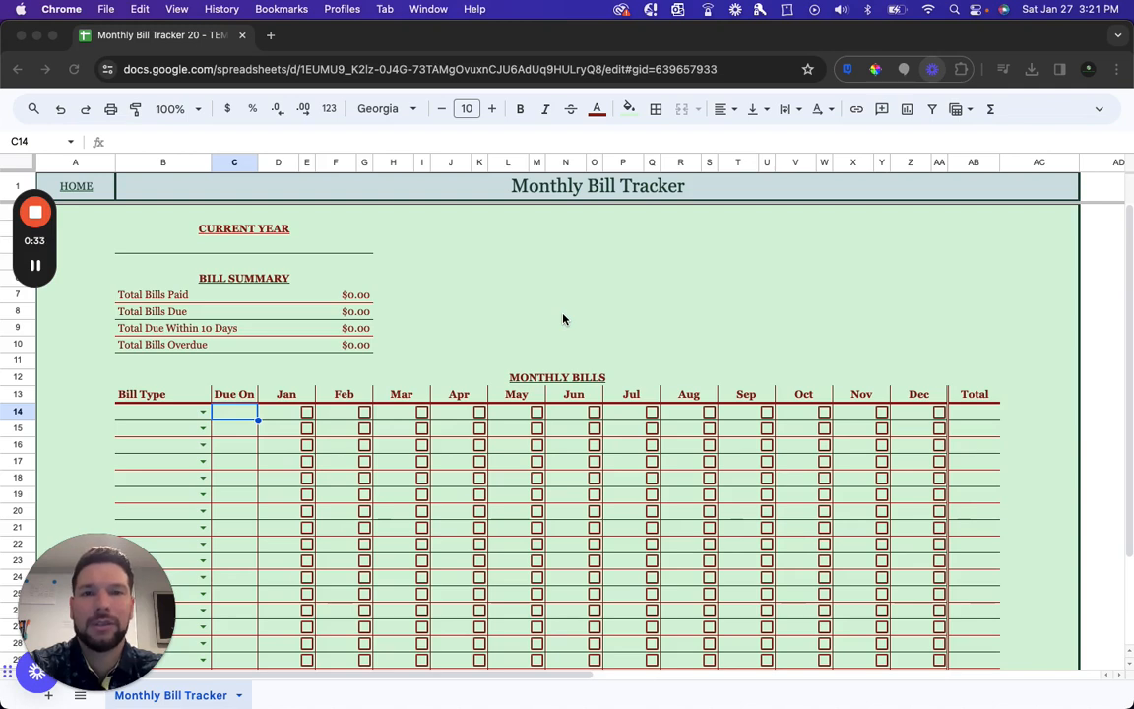
{"action": "mouse_move", "coordinate": [563, 289]}
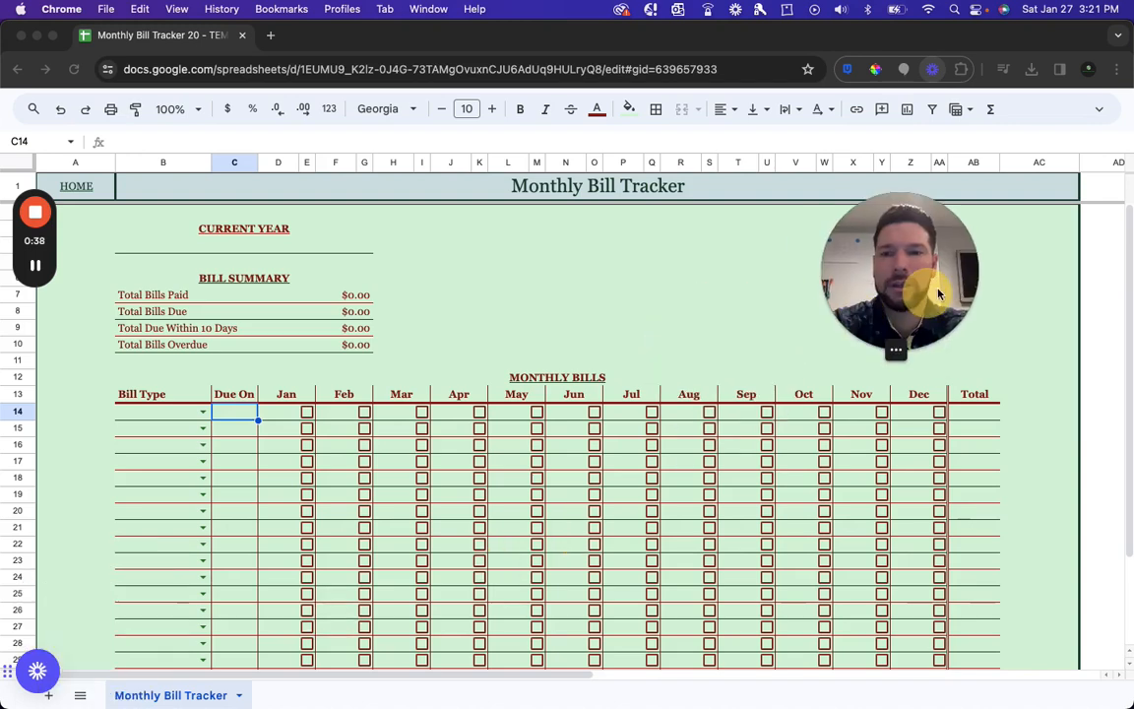
{"action": "mouse_move", "coordinate": [252, 252]}
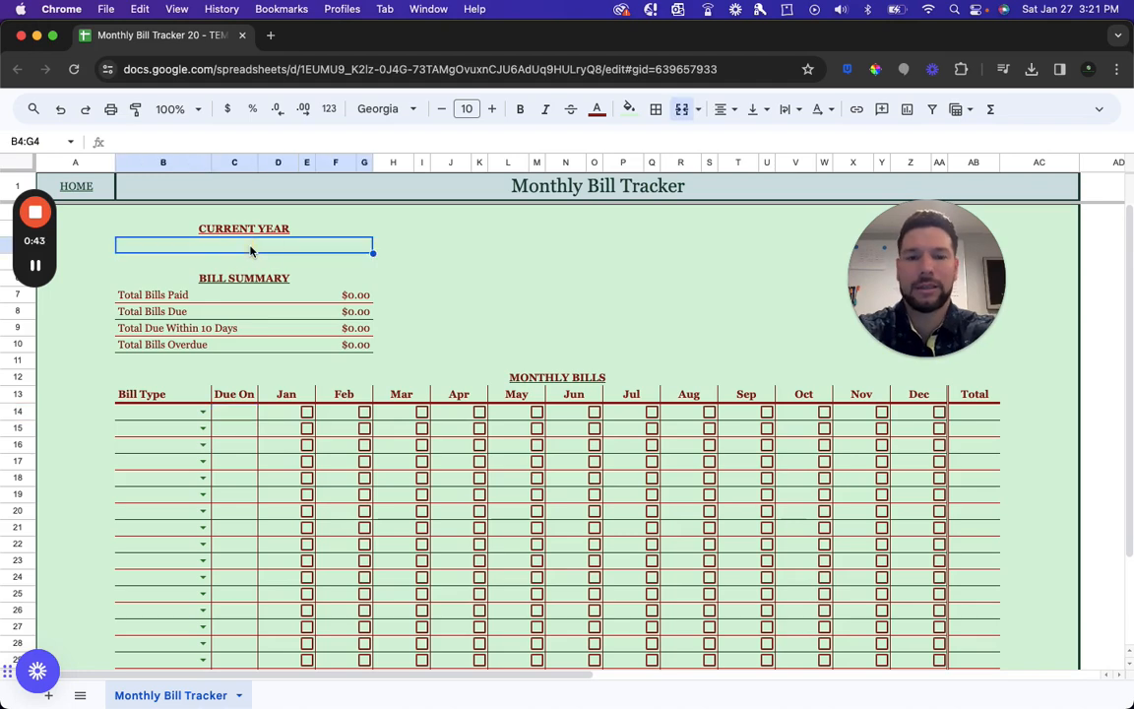
Step: Enter 2024 as the tracker's Current Year
{"action": "type", "text": "2024"}
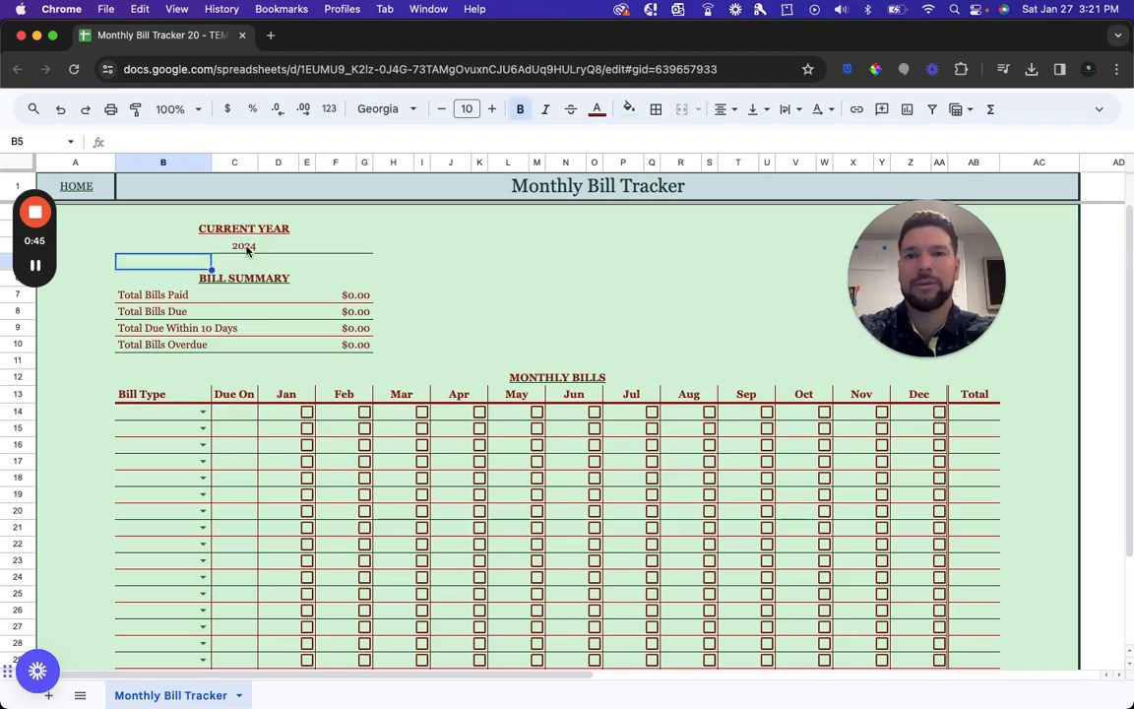
{"action": "mouse_move", "coordinate": [280, 374]}
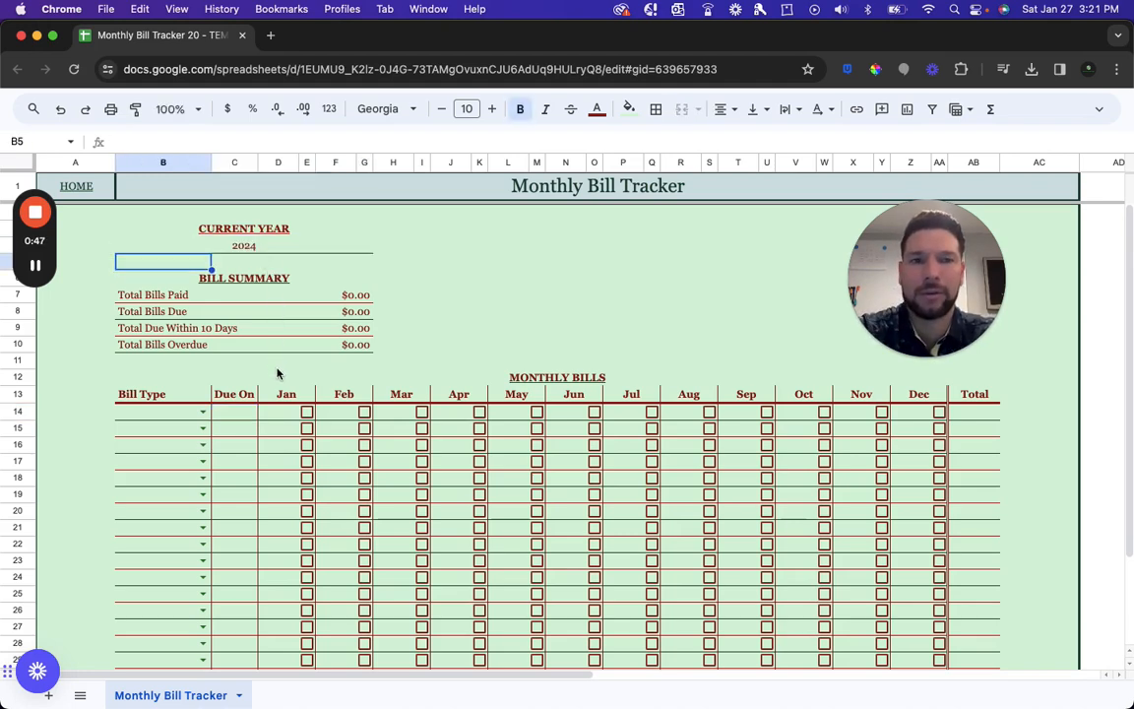
{"action": "mouse_move", "coordinate": [284, 409]}
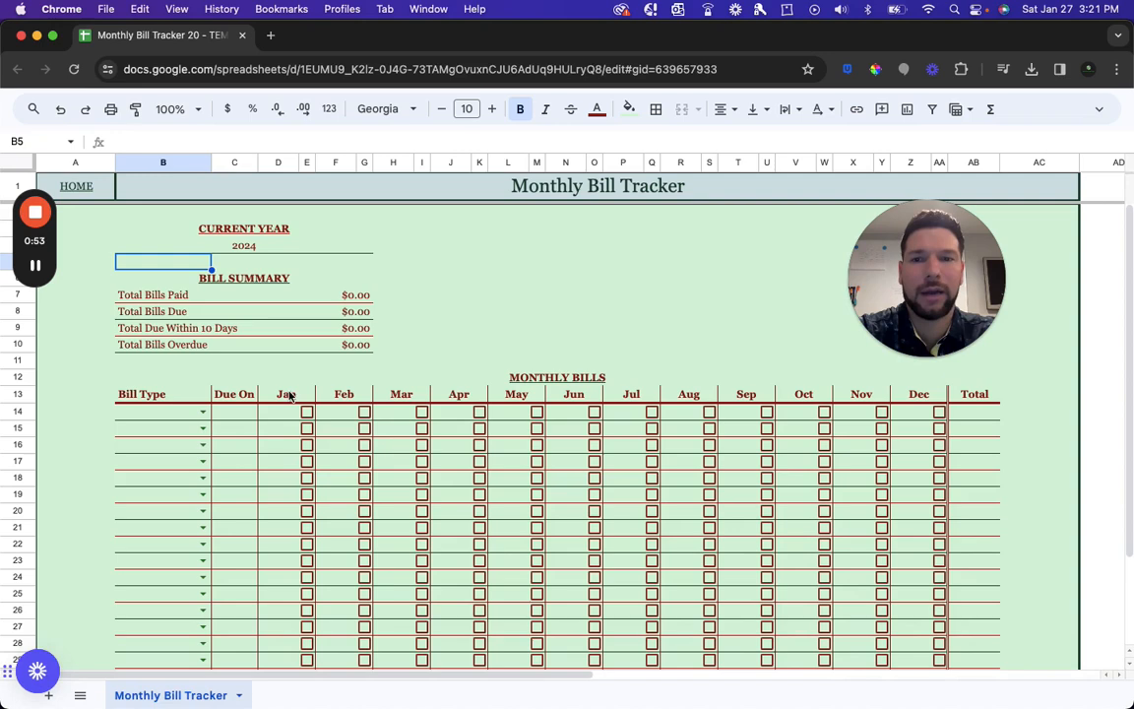
{"action": "mouse_move", "coordinate": [286, 414]}
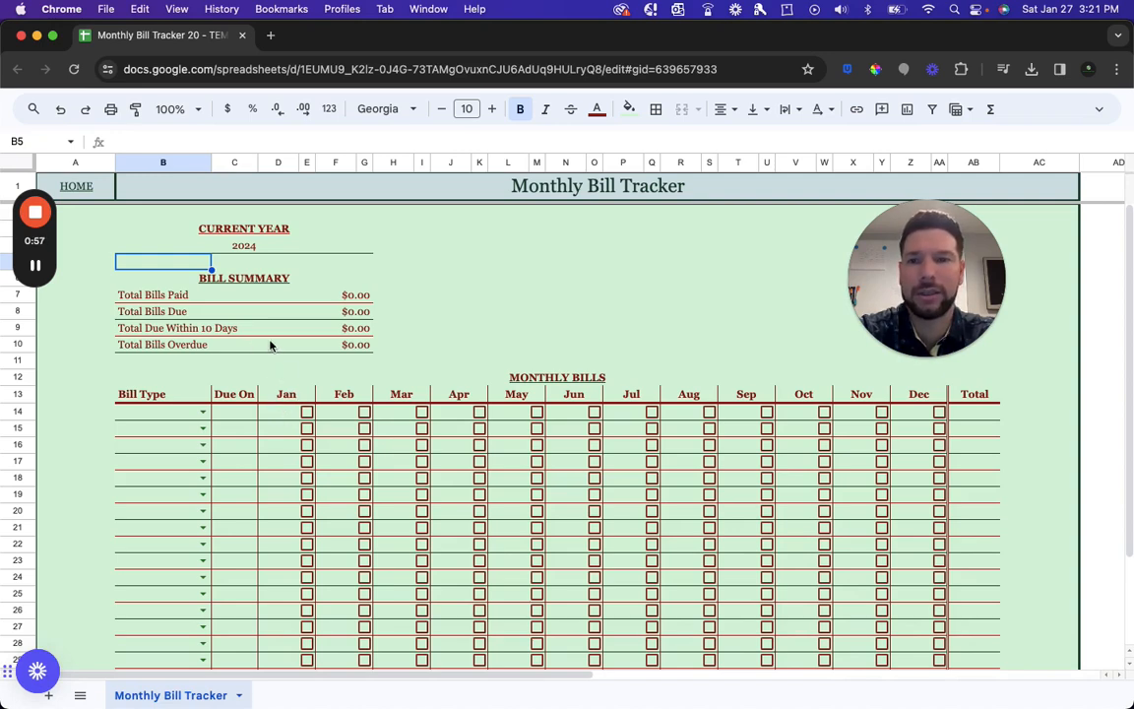
{"action": "left_click", "coordinate": [394, 295]}
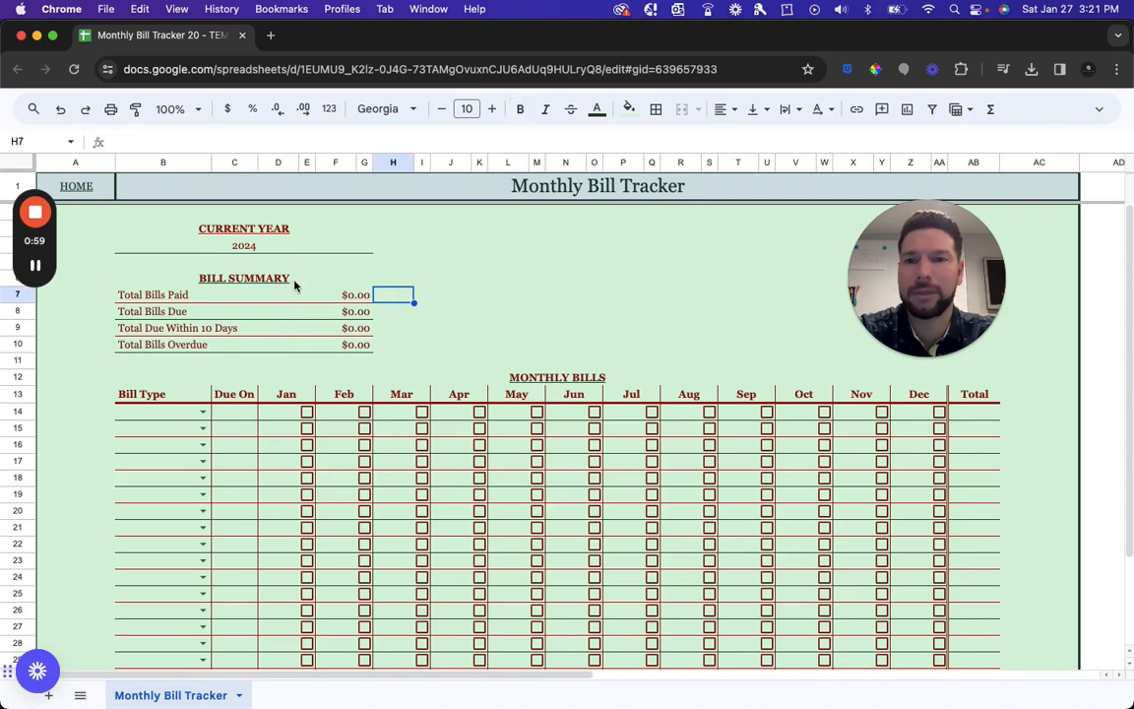
{"action": "mouse_move", "coordinate": [224, 299]}
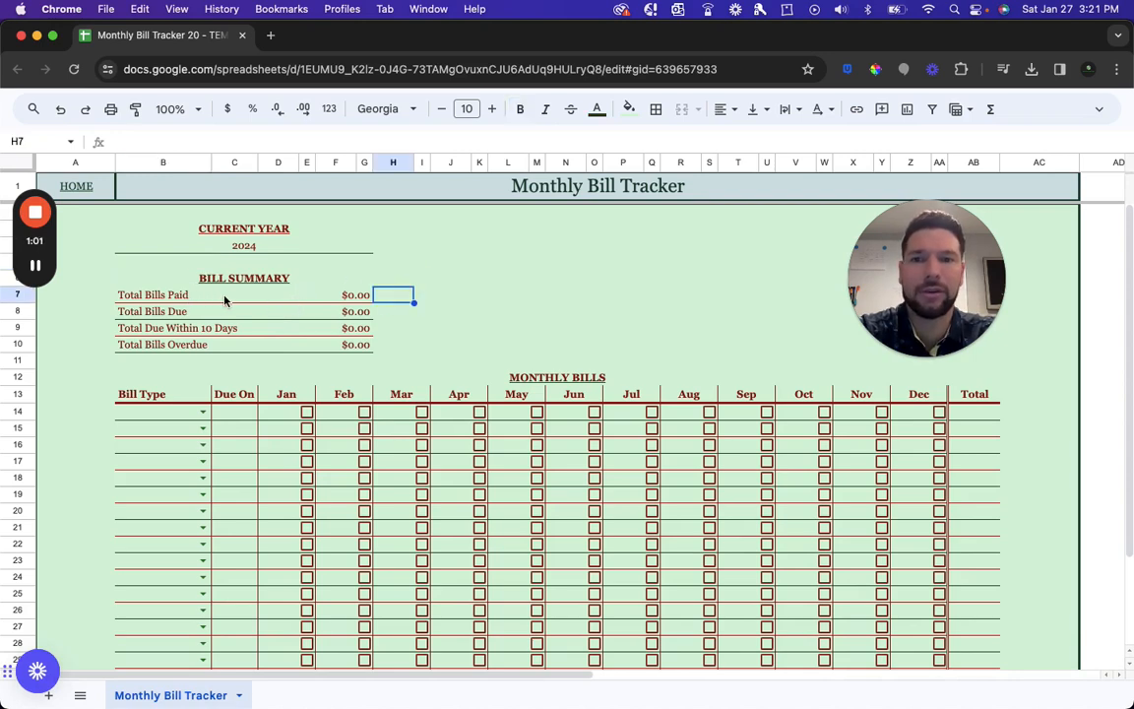
{"action": "mouse_move", "coordinate": [185, 313]}
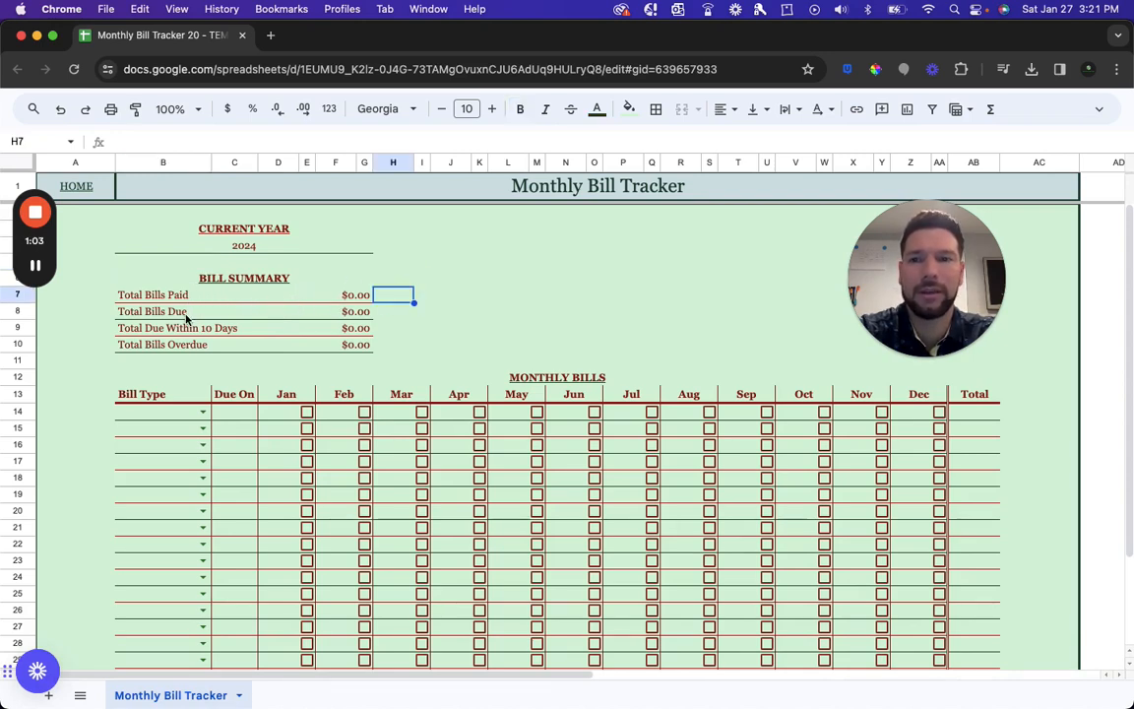
{"action": "mouse_move", "coordinate": [181, 339]}
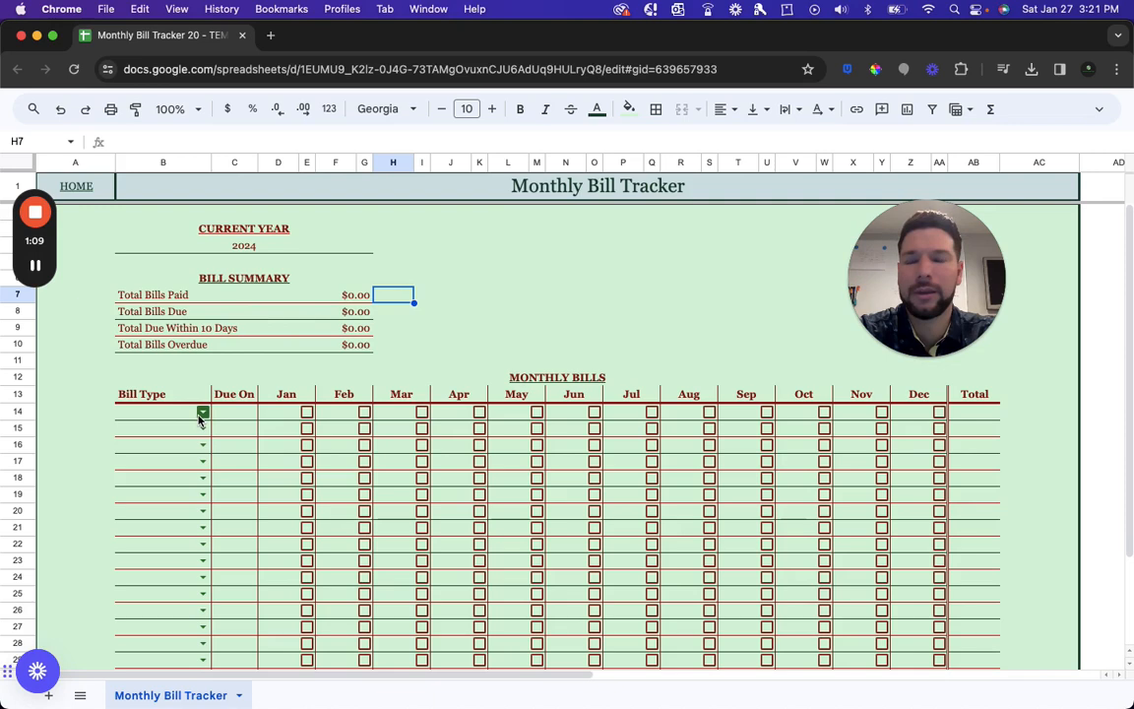
Step: List three monthly bills: Auto Insurance, Spotify and Electric, and confirm Auto Insurance's due day
{"action": "left_click", "coordinate": [202, 411]}
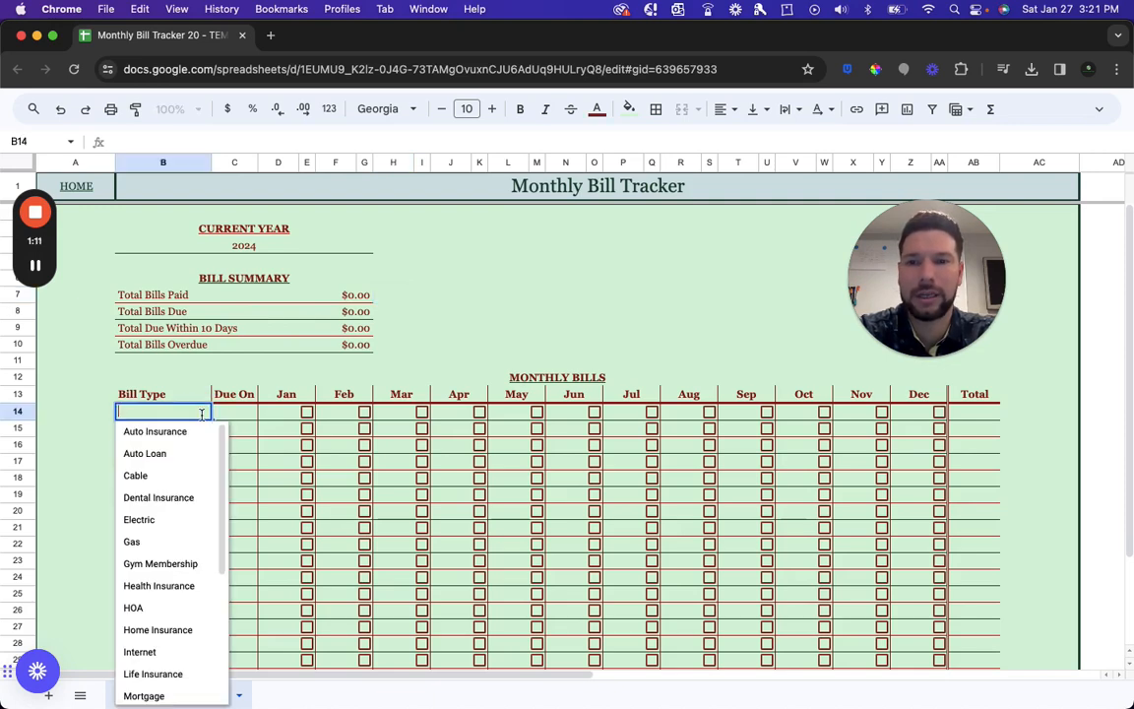
{"action": "mouse_move", "coordinate": [189, 437]}
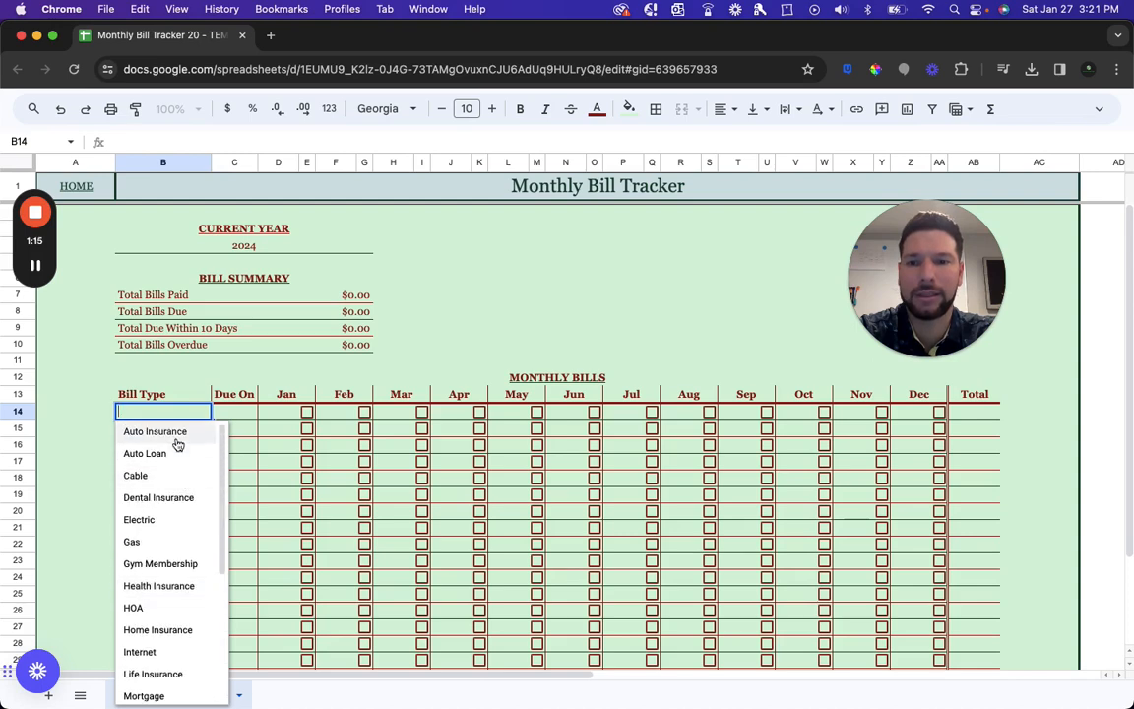
{"action": "left_click", "coordinate": [154, 431]}
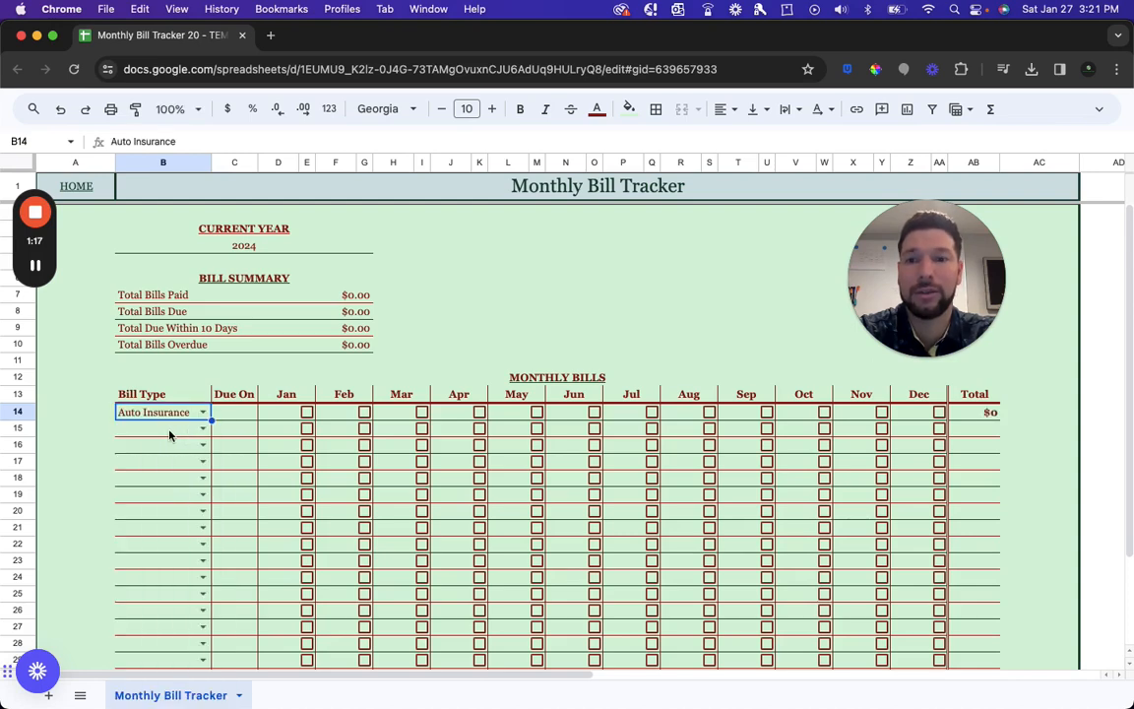
{"action": "type", "text": "Spot"}
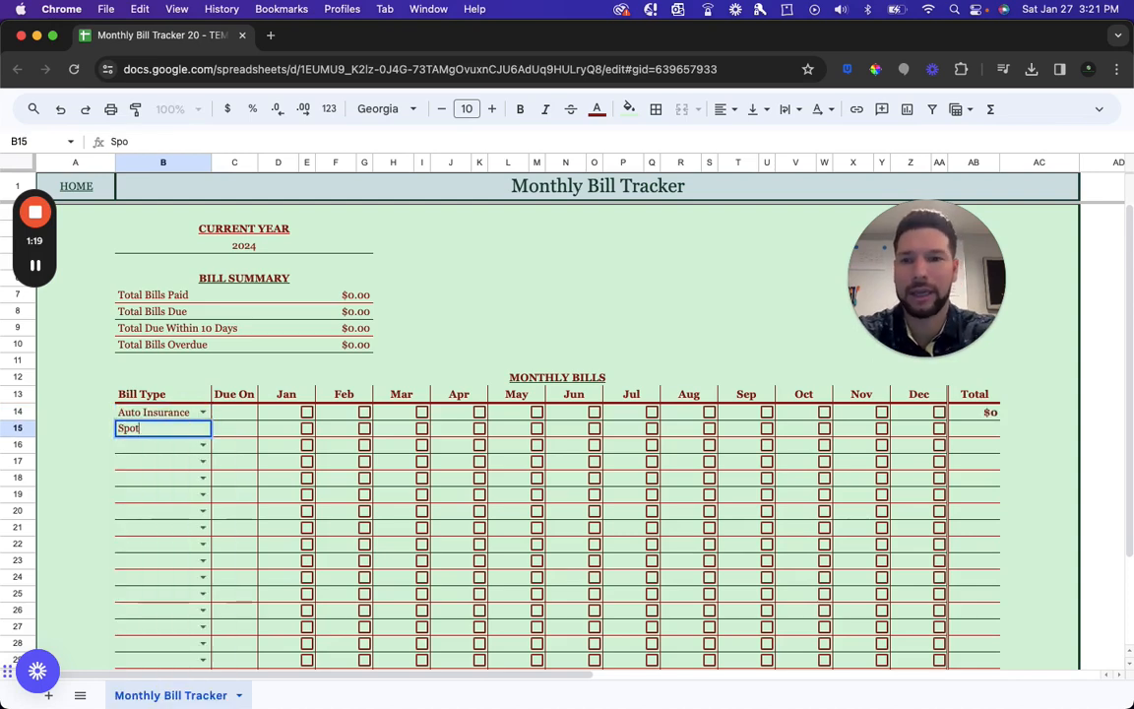
{"action": "key", "text": "Enter"}
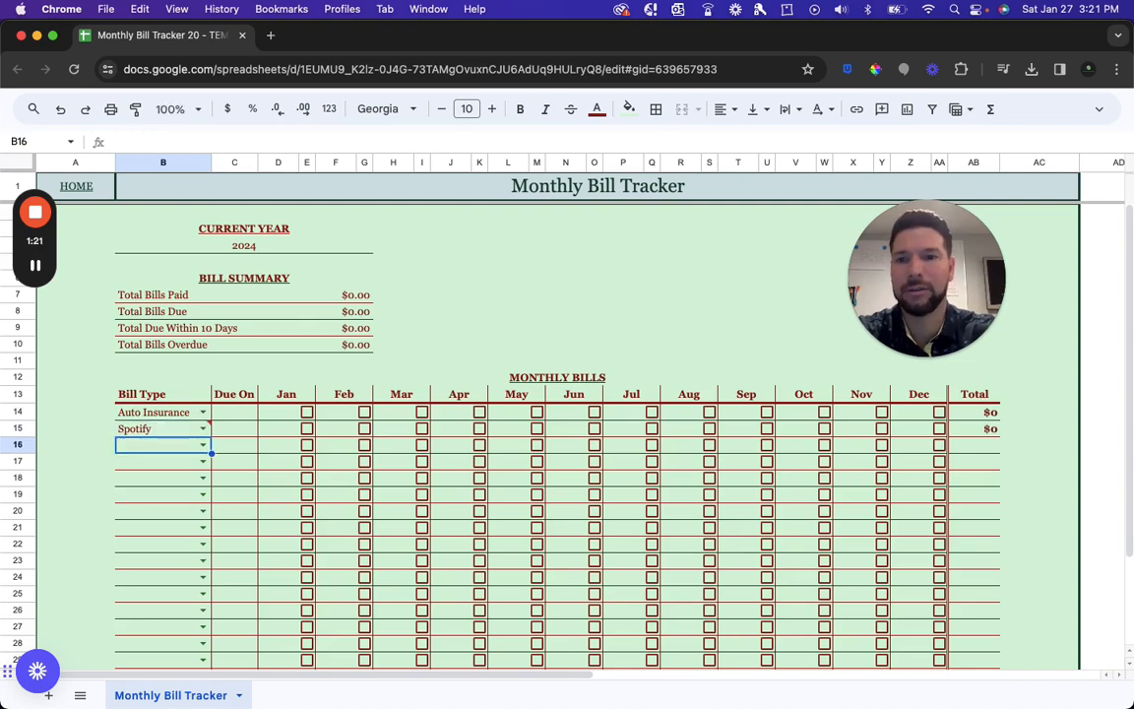
{"action": "left_click", "coordinate": [203, 444]}
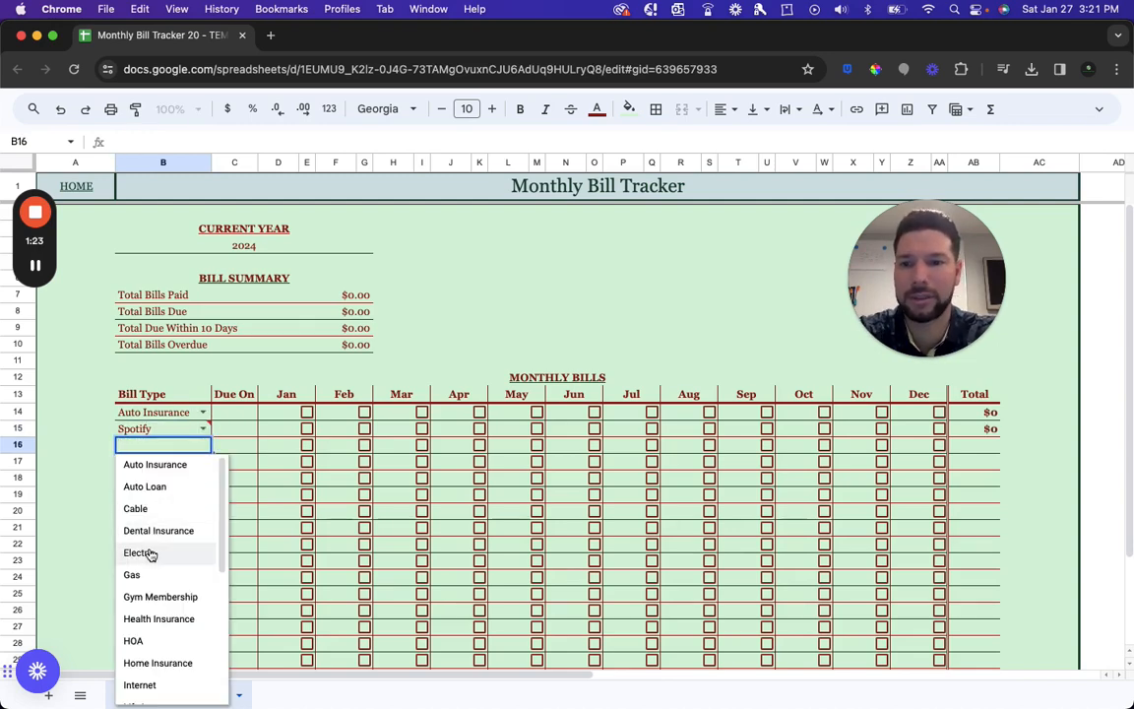
{"action": "left_click", "coordinate": [135, 551]}
{"action": "type", "text": "1"}
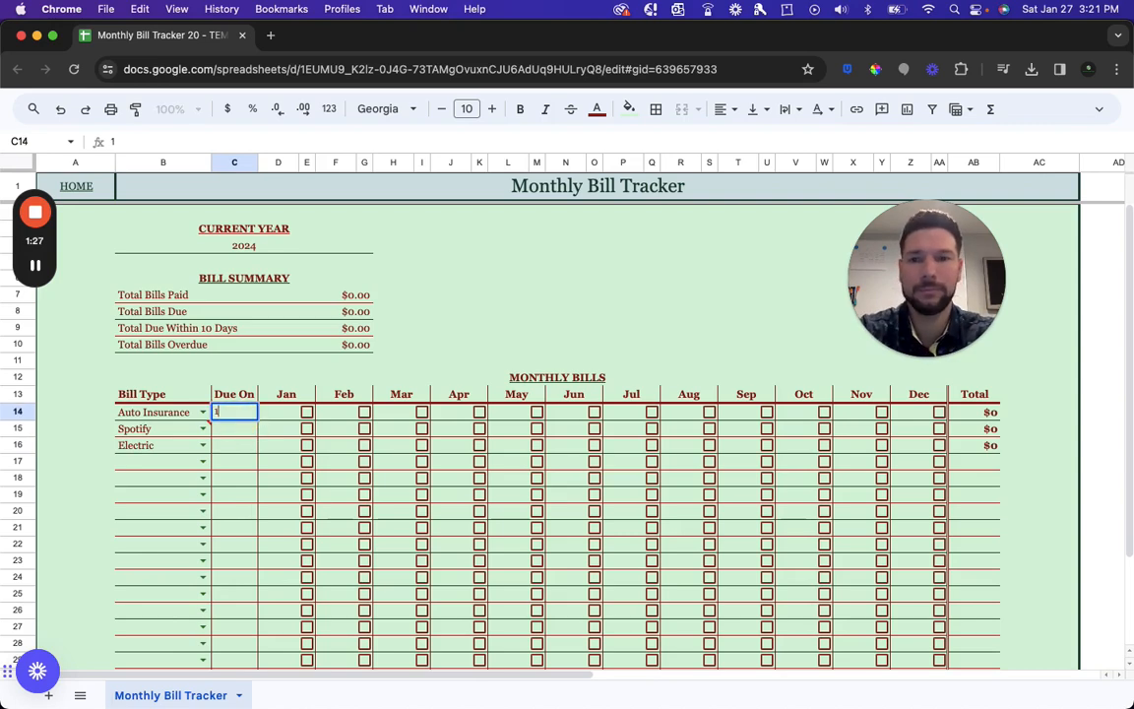
{"action": "key", "text": "Enter"}
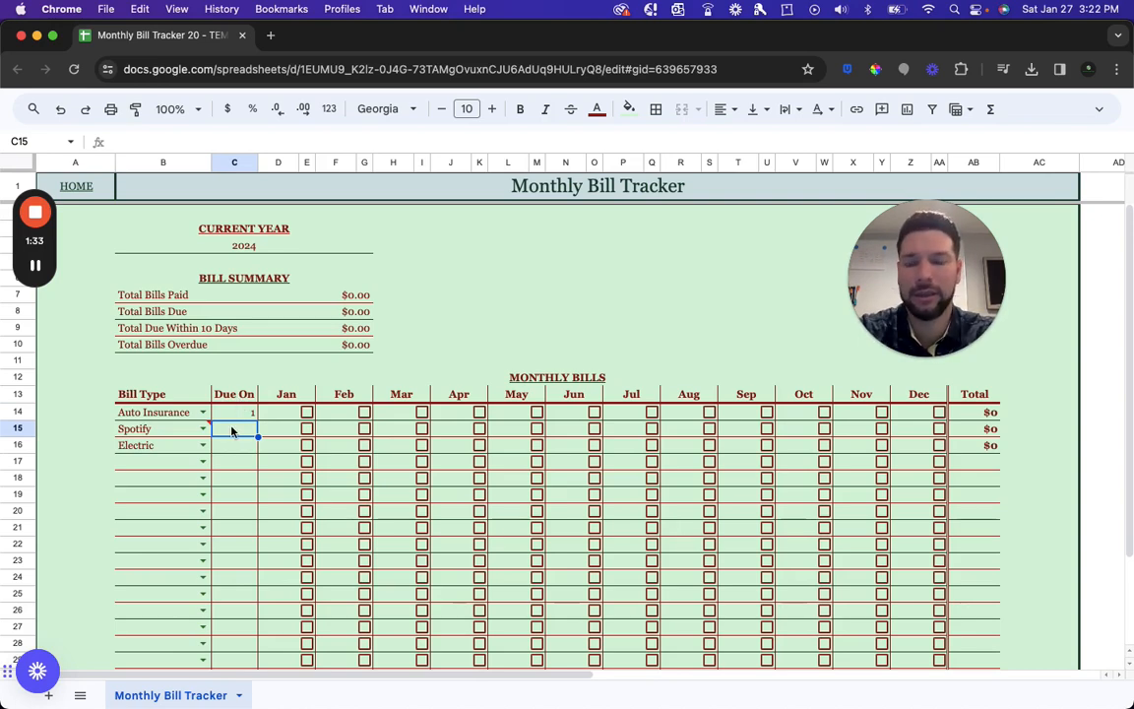
Step: Give Spotify a due day of 25 and Electric a due day of 30
{"action": "type", "text": "25"}
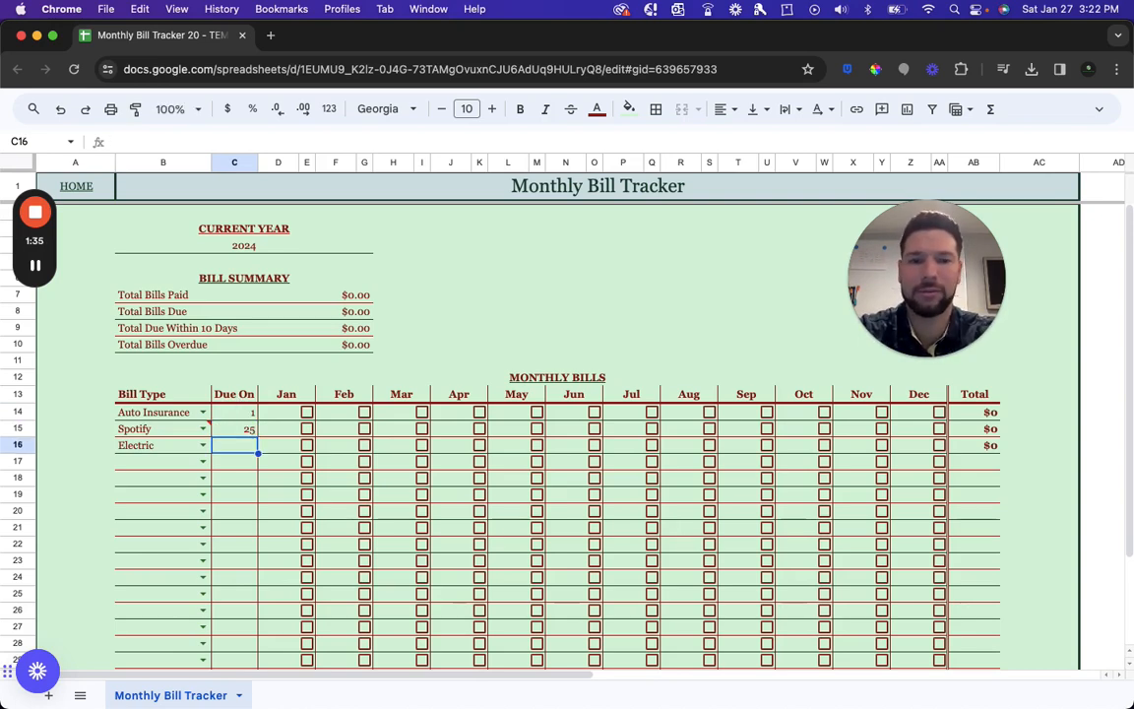
{"action": "type", "text": "30"}
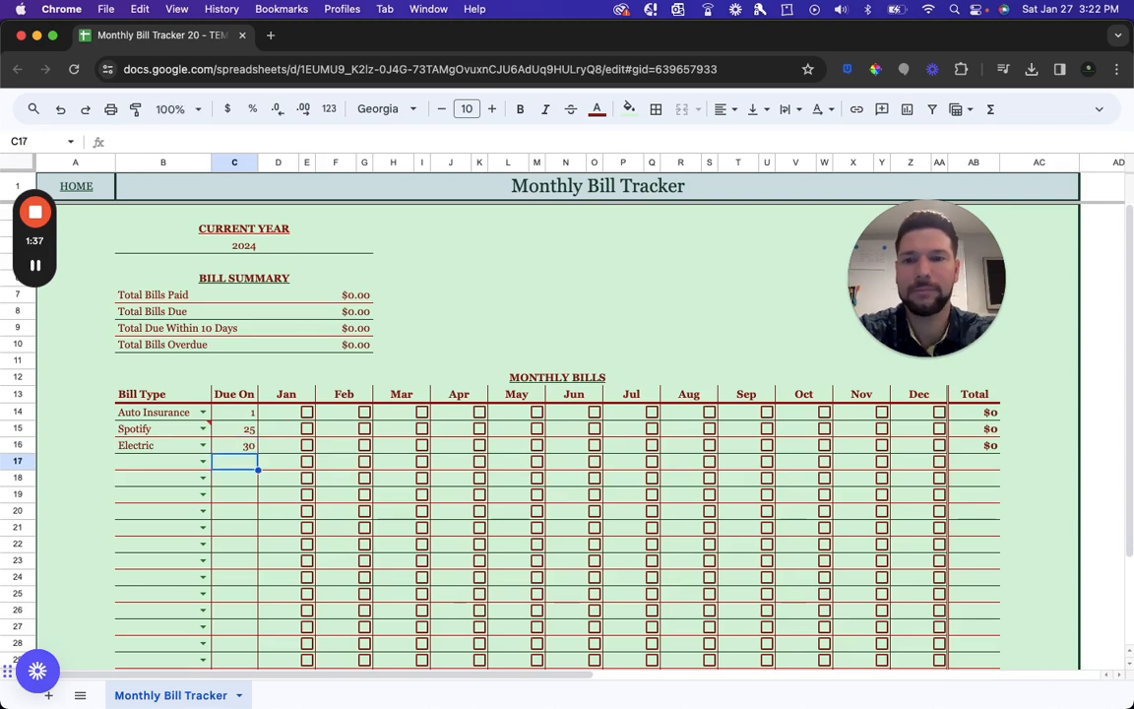
{"action": "mouse_move", "coordinate": [280, 422]}
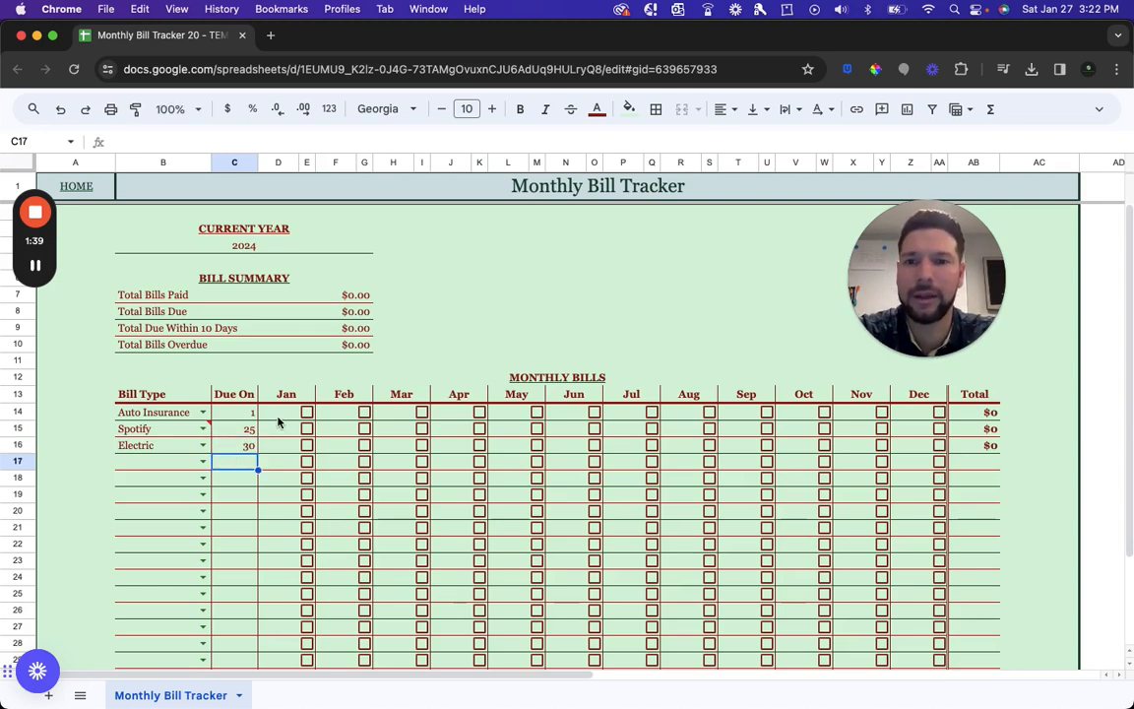
{"action": "left_click", "coordinate": [285, 411]}
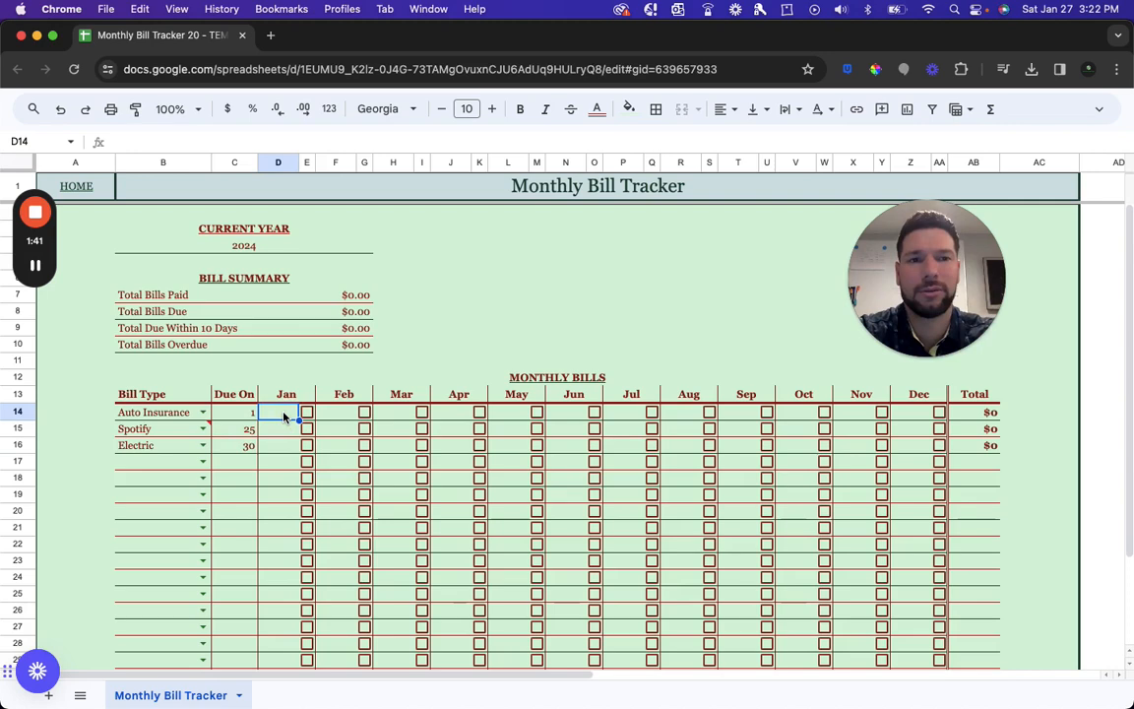
Step: Enter January amounts of $50, $10 and $75 and mark Auto Insurance as paid
{"action": "type", "text": "50"}
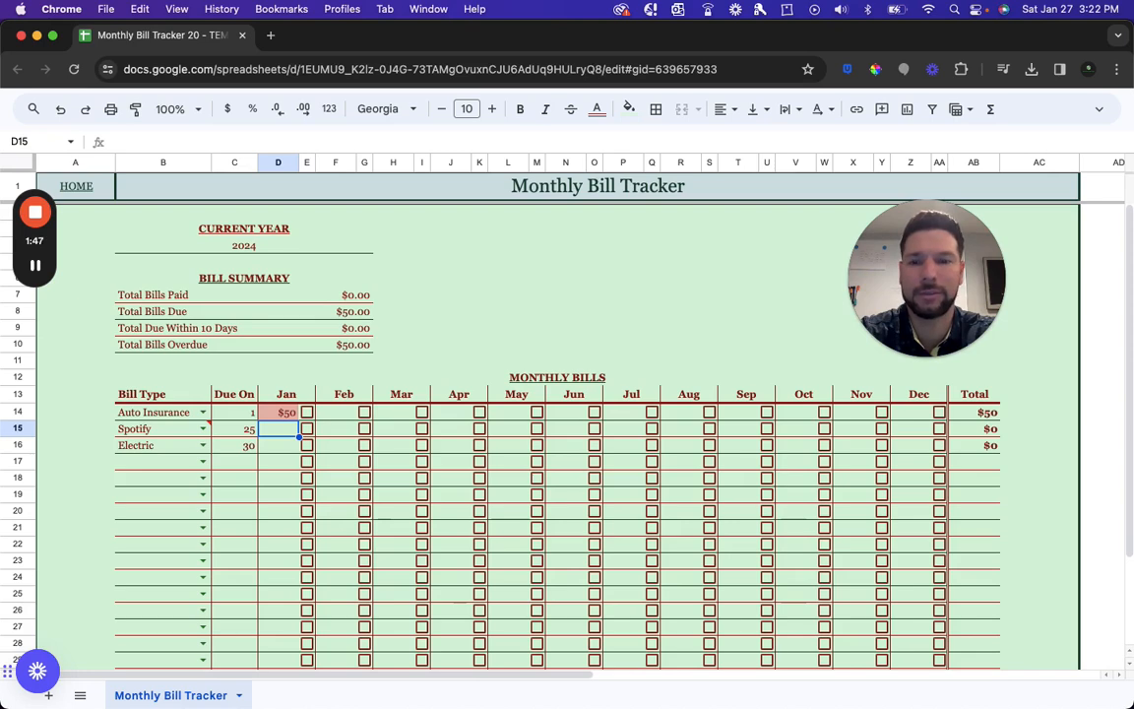
{"action": "type", "text": "$10"}
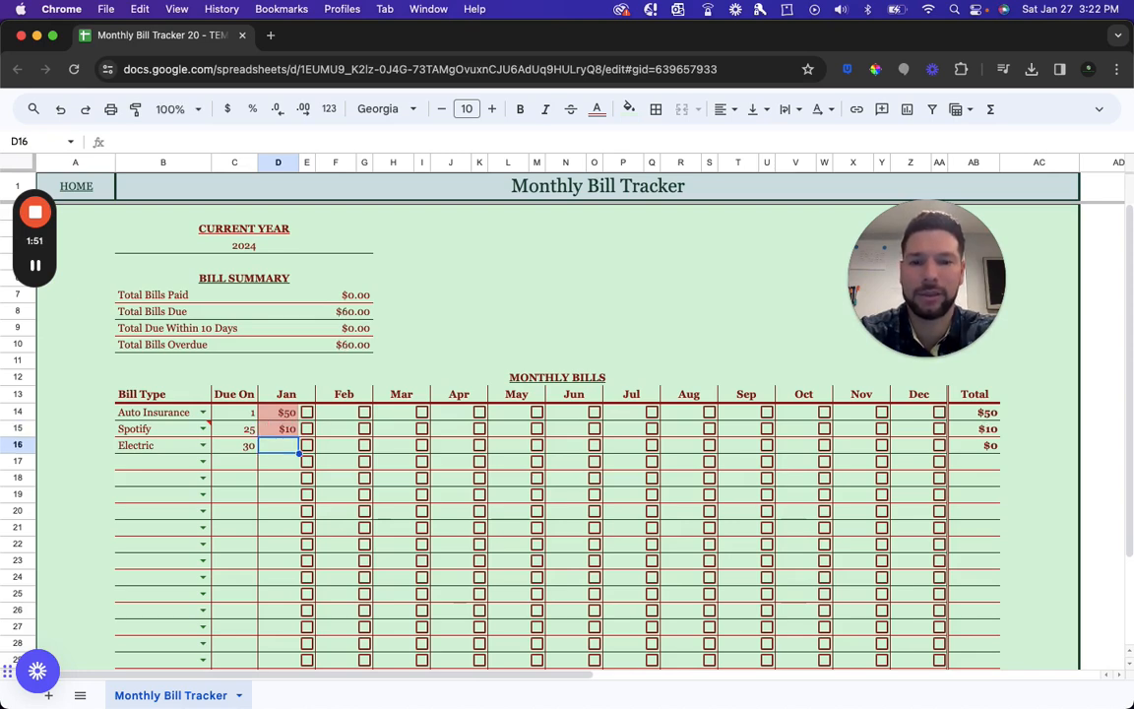
{"action": "type", "text": "$75"}
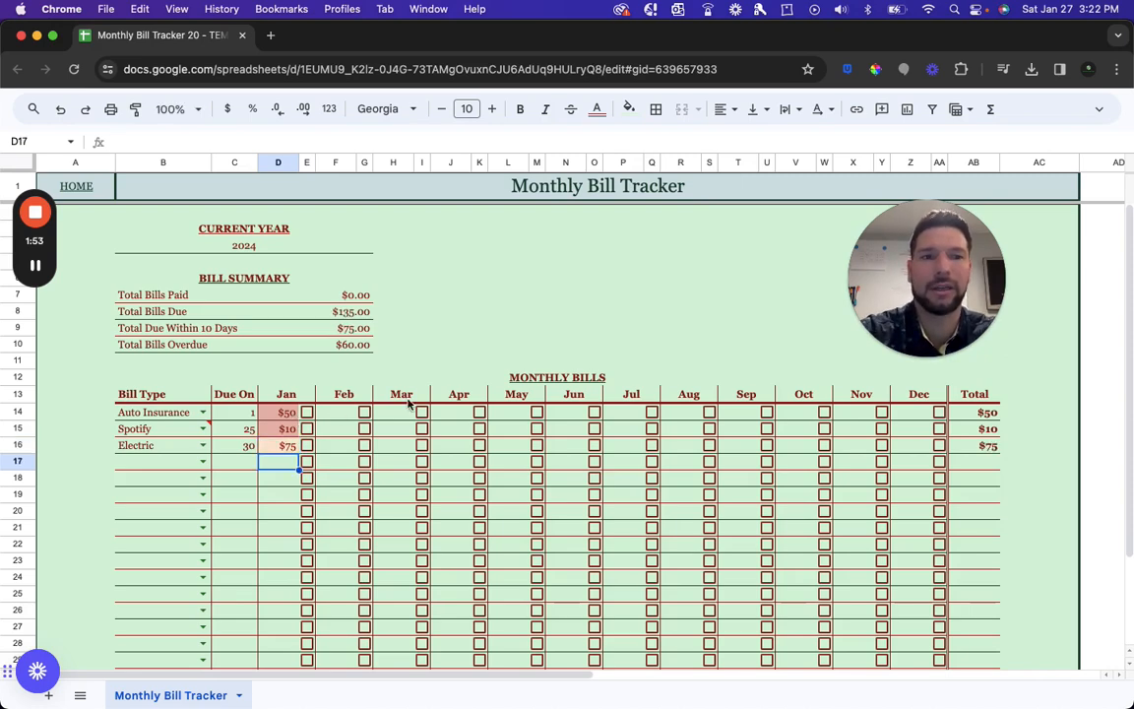
{"action": "mouse_move", "coordinate": [958, 413]}
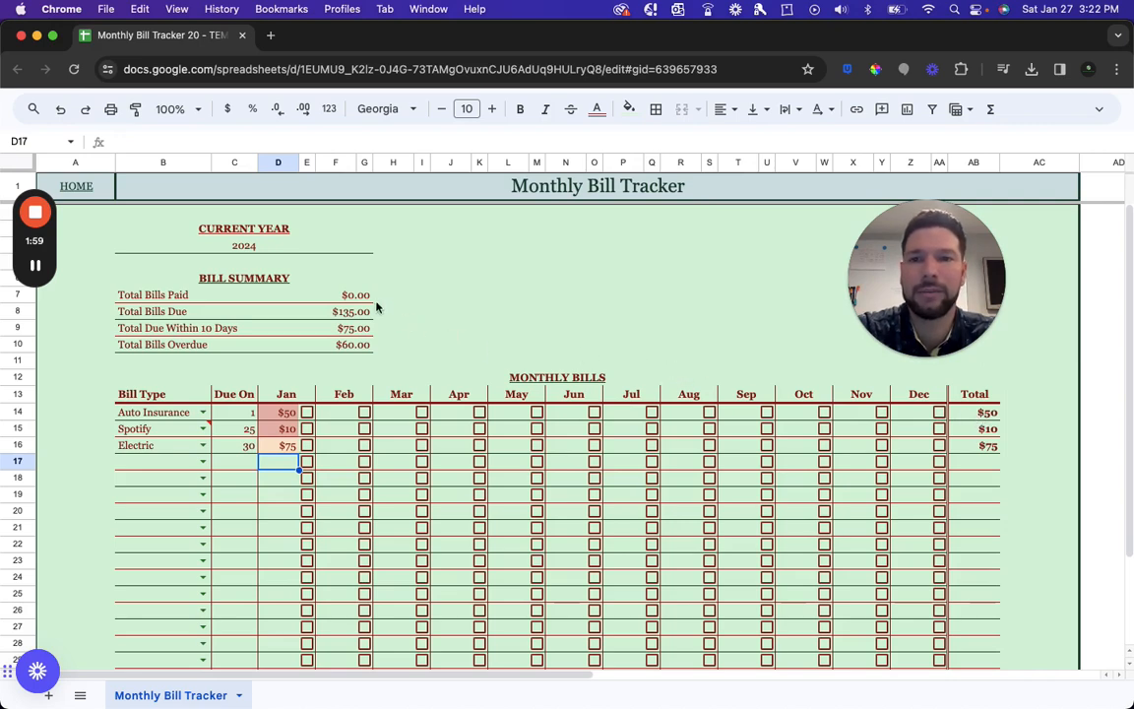
{"action": "mouse_move", "coordinate": [330, 370]}
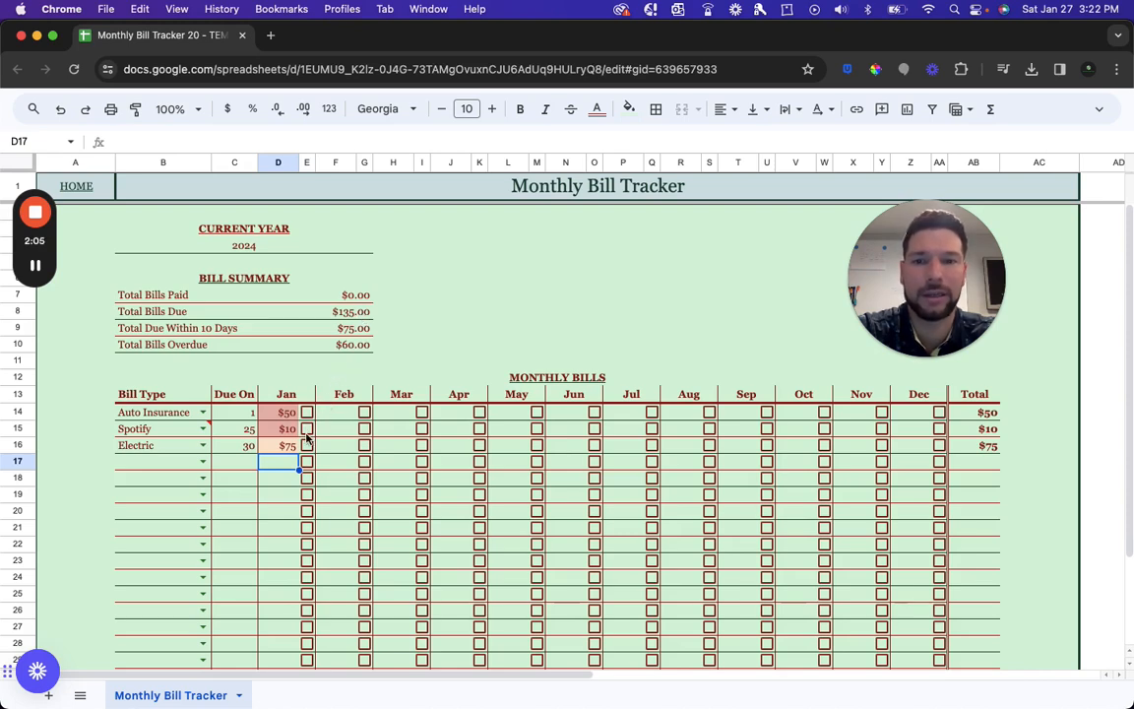
{"action": "mouse_move", "coordinate": [319, 422]}
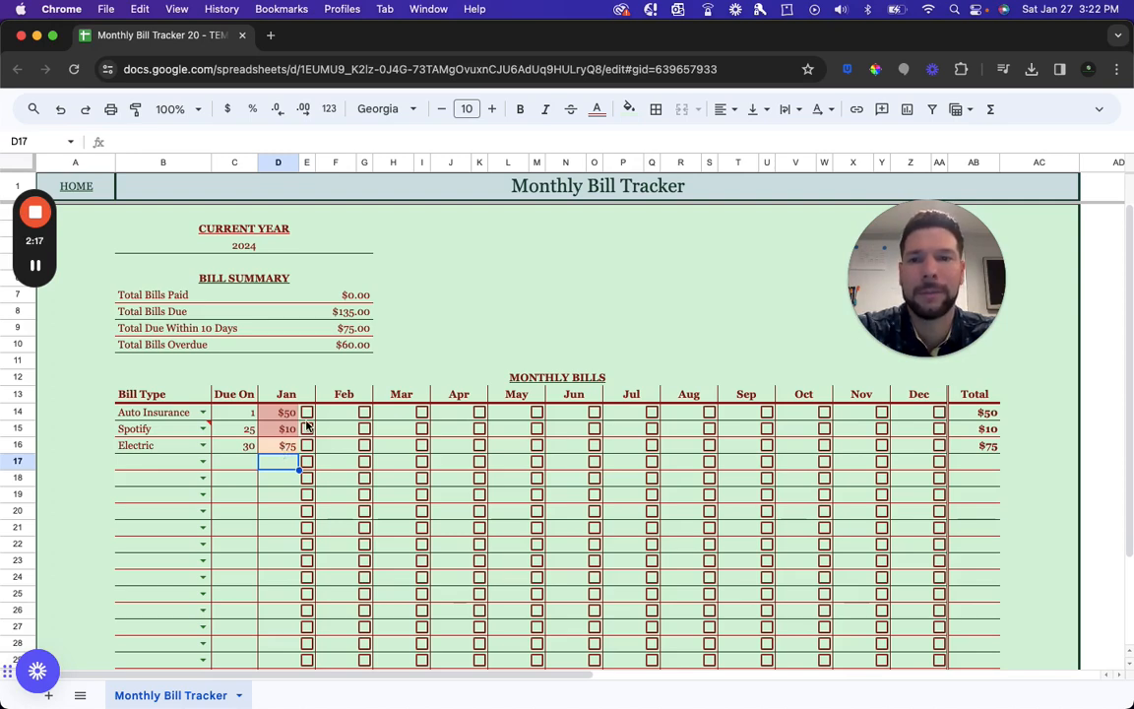
{"action": "left_click", "coordinate": [307, 414]}
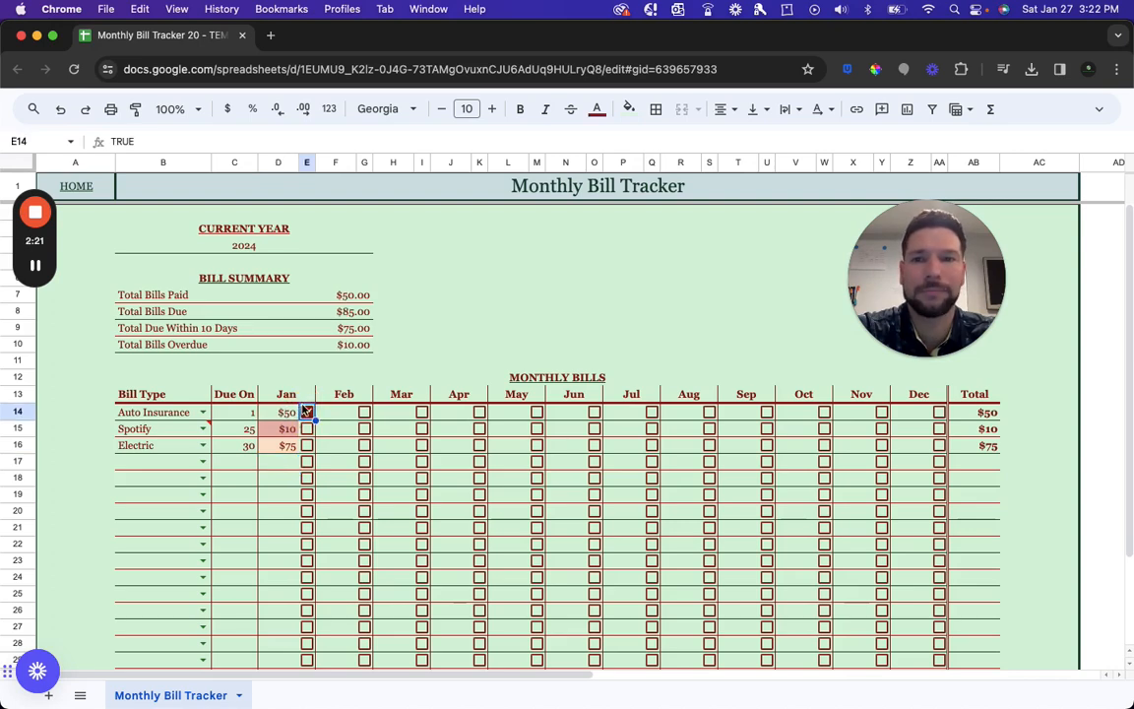
Step: Tick the January paid checkboxes for Auto Insurance and Spotify, bringing bills paid to $60
{"action": "left_click", "coordinate": [307, 414]}
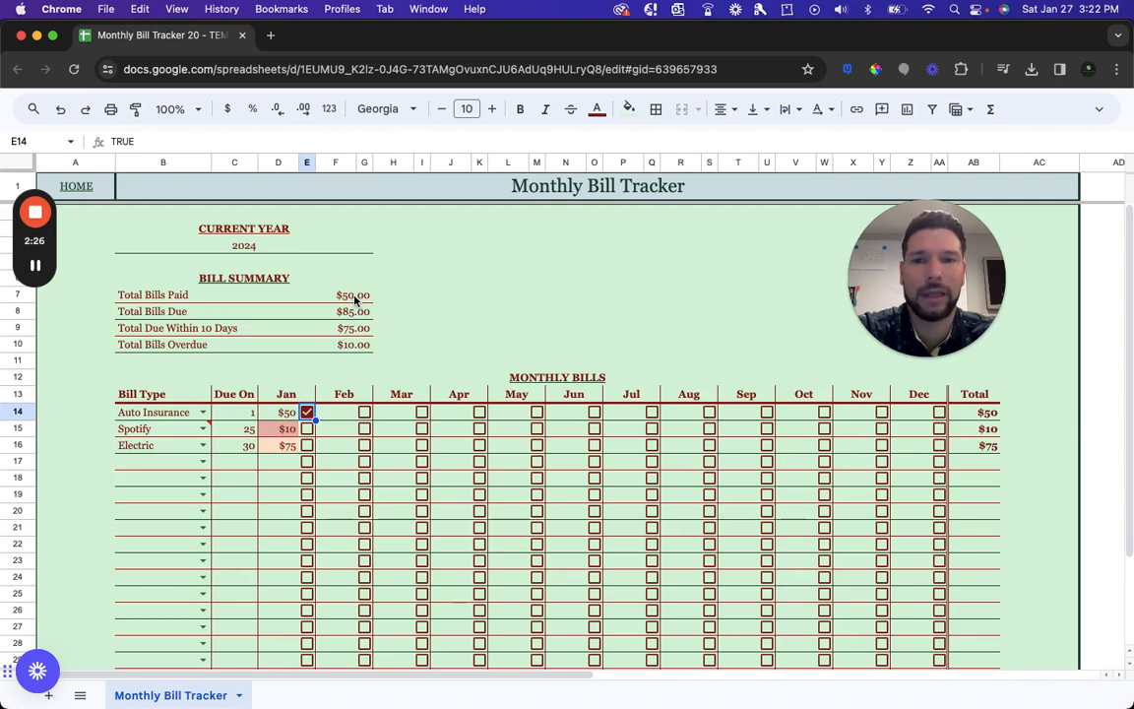
{"action": "left_click", "coordinate": [307, 429]}
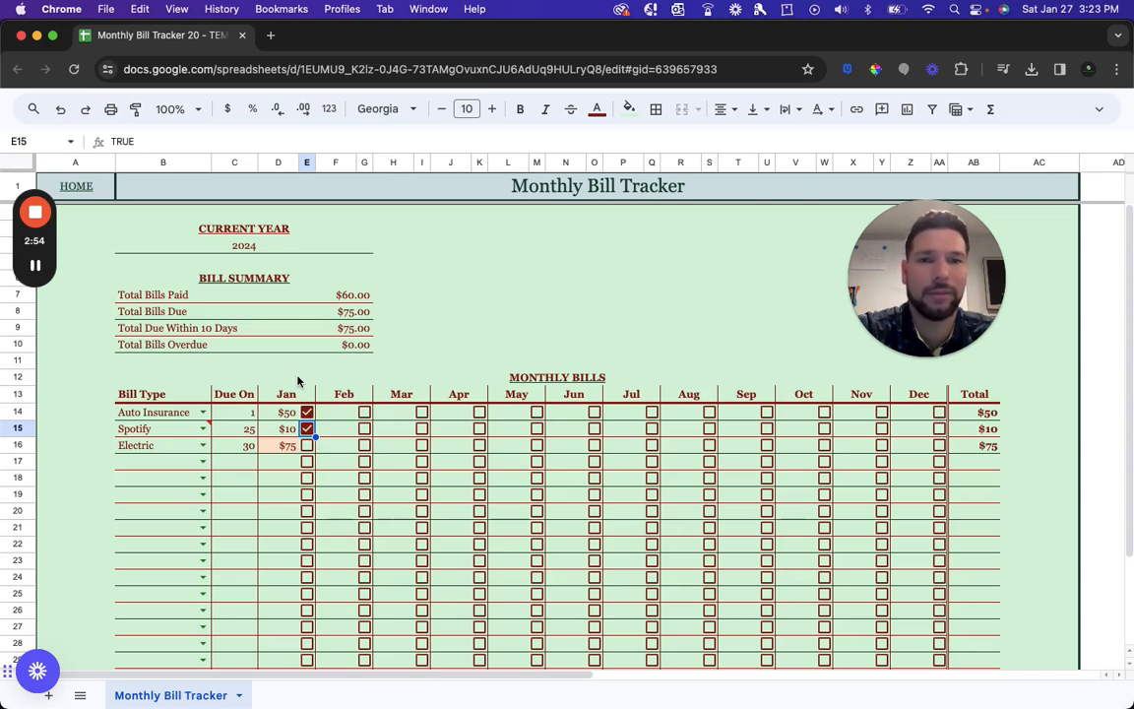
{"action": "left_click", "coordinate": [331, 378]}
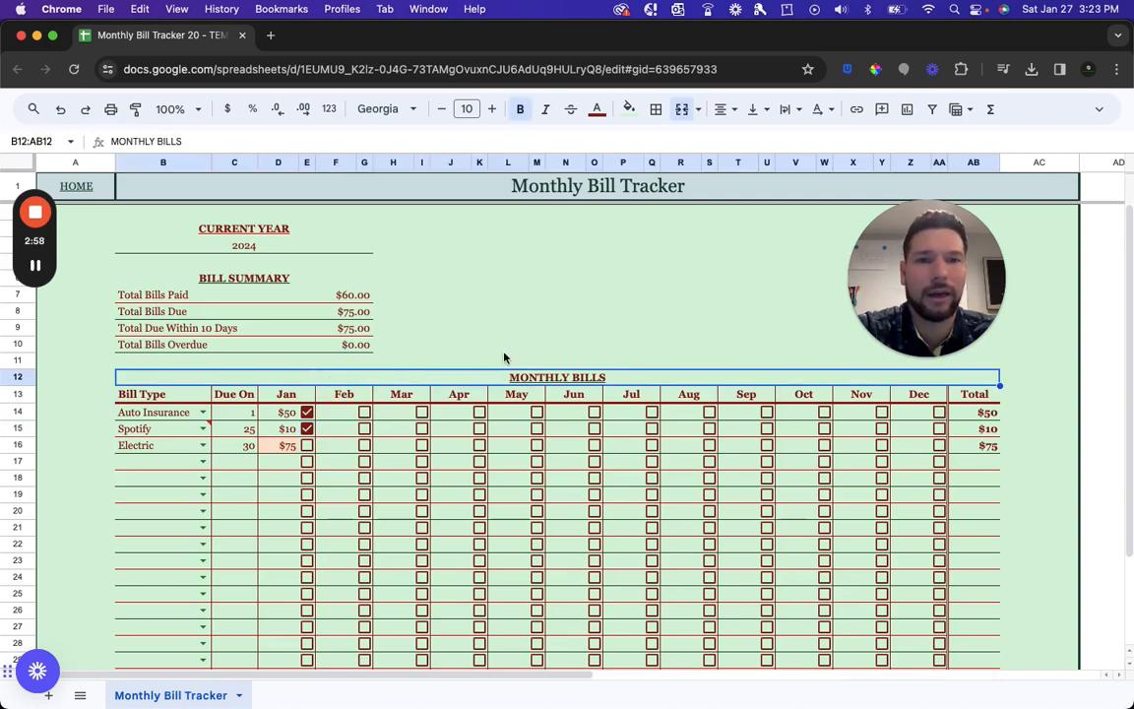
{"action": "mouse_move", "coordinate": [571, 344]}
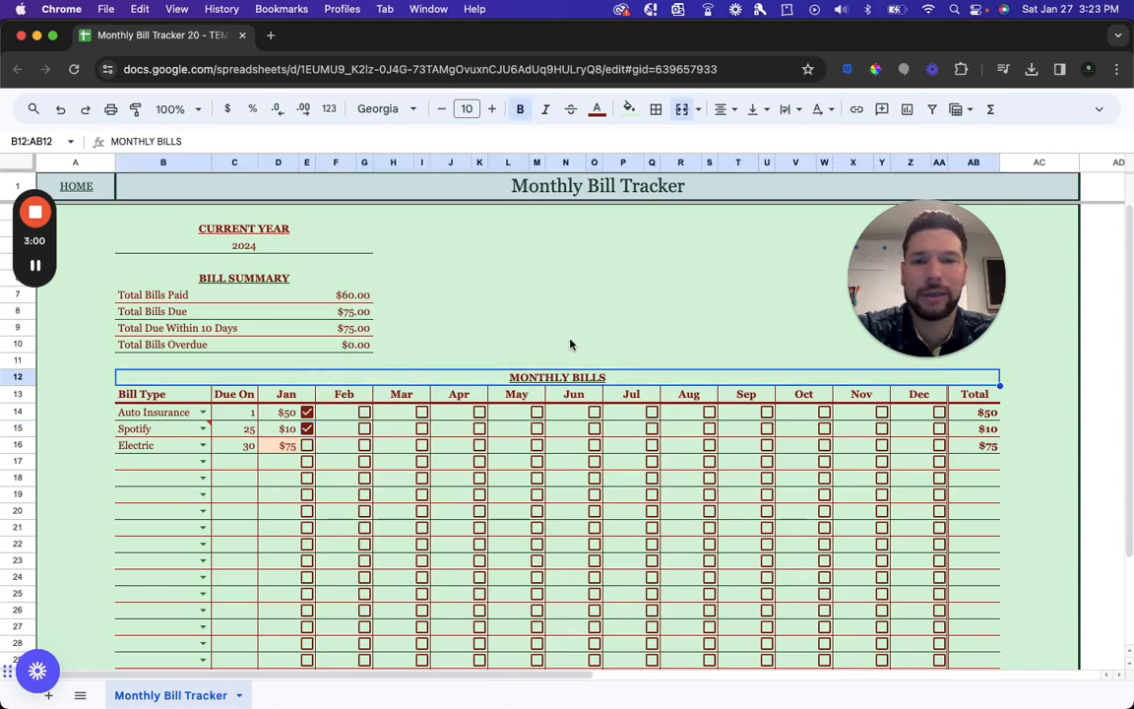
{"action": "left_click", "coordinate": [565, 343]}
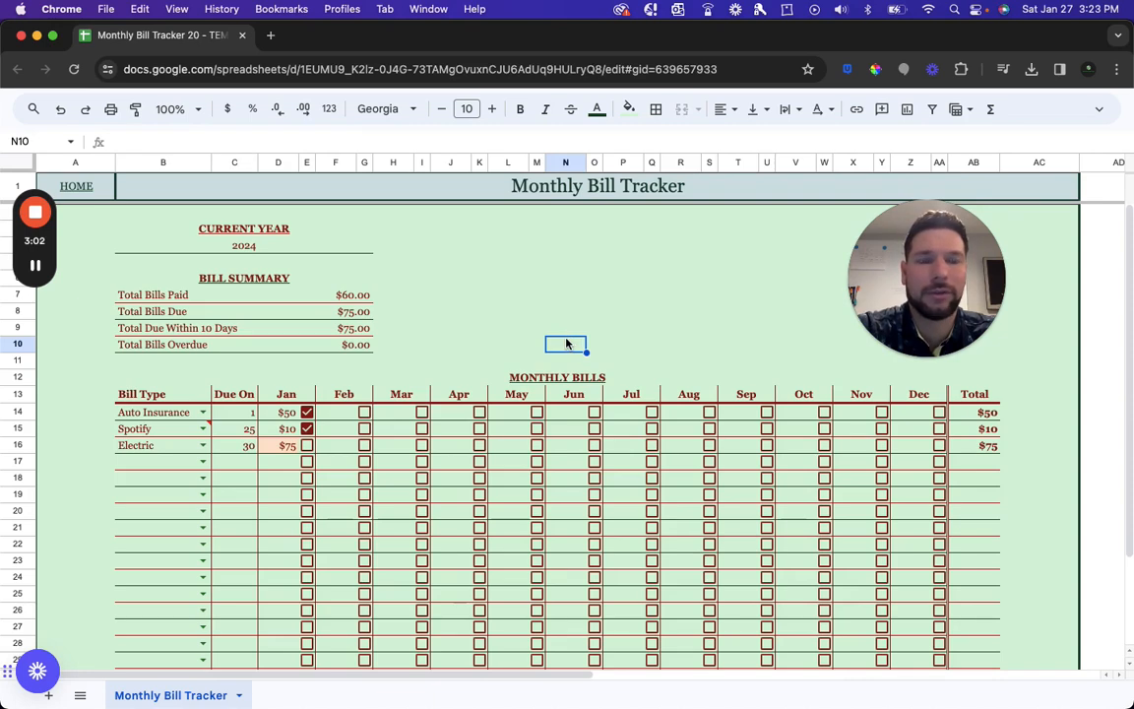
{"action": "left_click", "coordinate": [36, 213]}
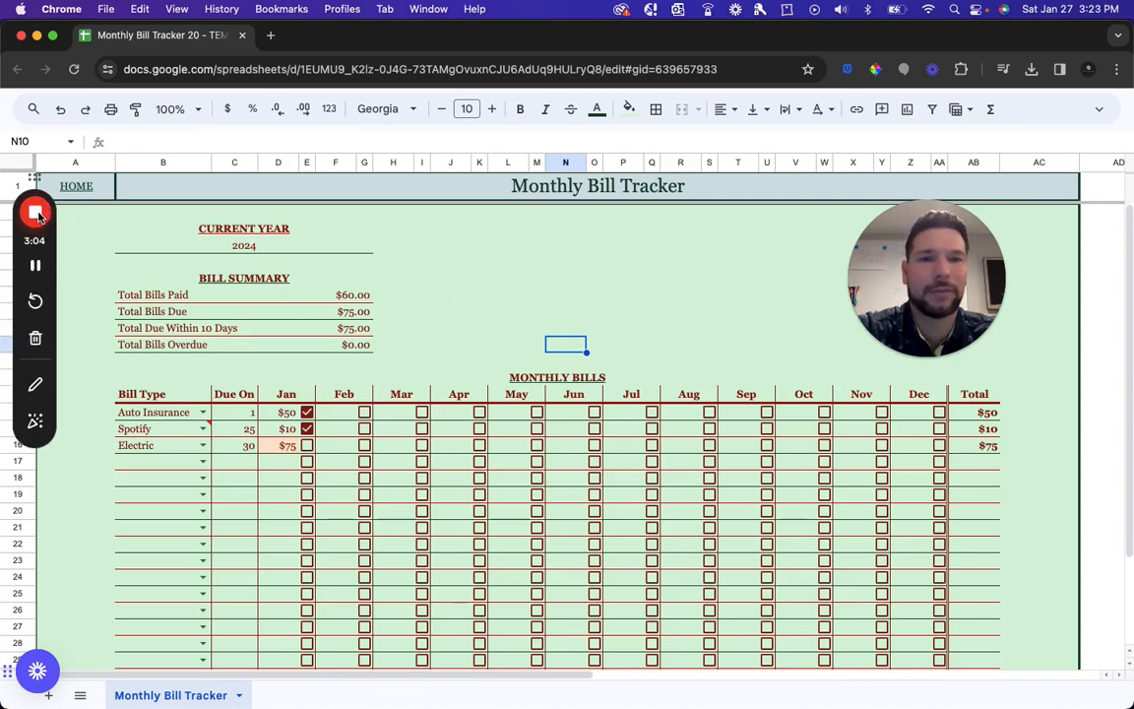